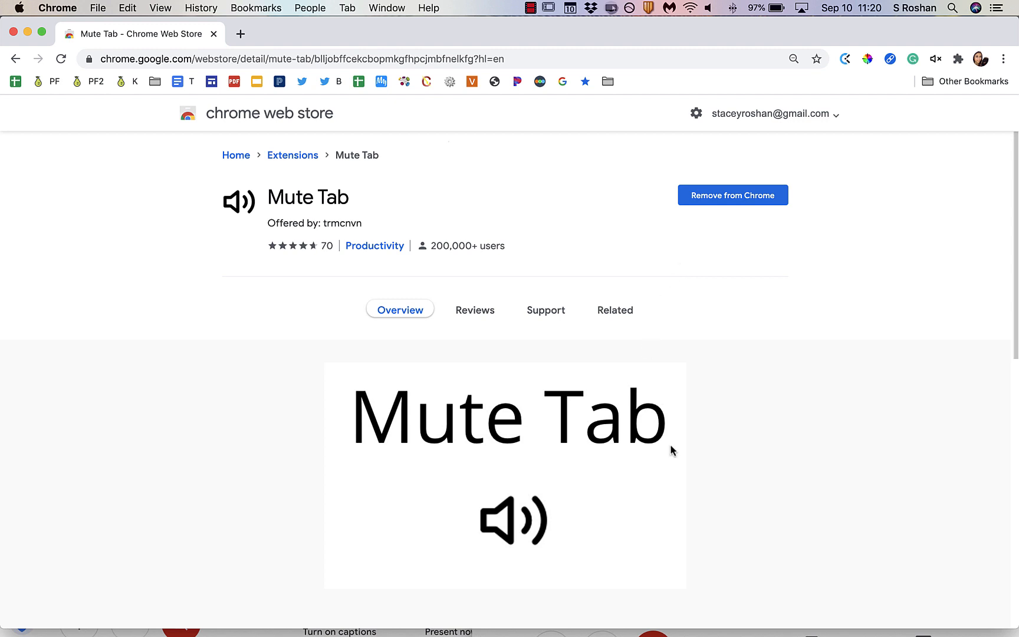
Review the installed extensions list, then mute the xrn-hrni-ctq breakout tab with Mute Tab
scroll("down", 3)
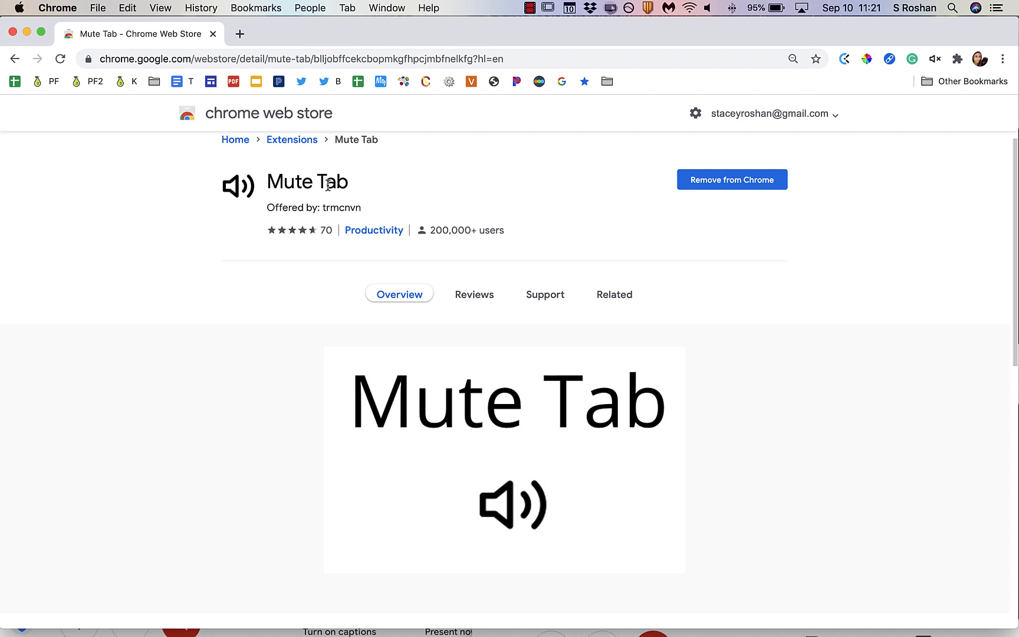
mouse_move(779, 345)
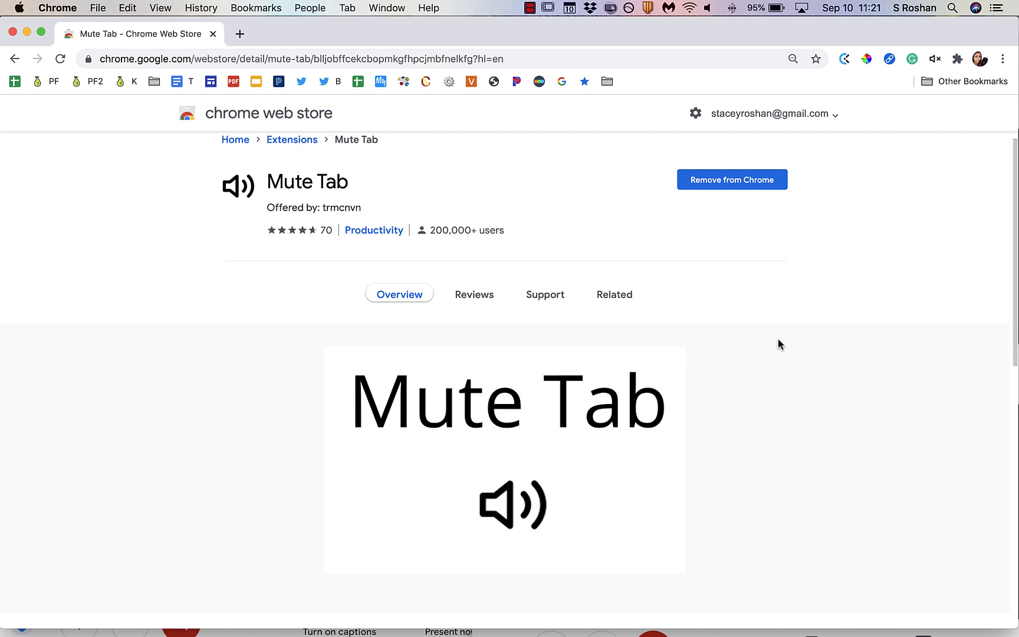
mouse_move(510, 266)
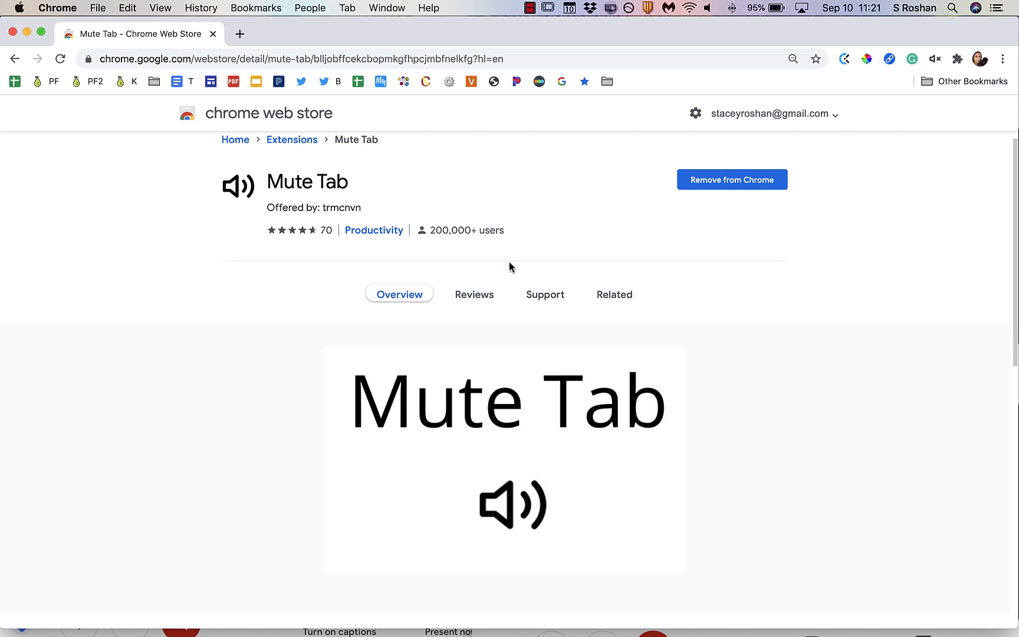
mouse_move(914, 76)
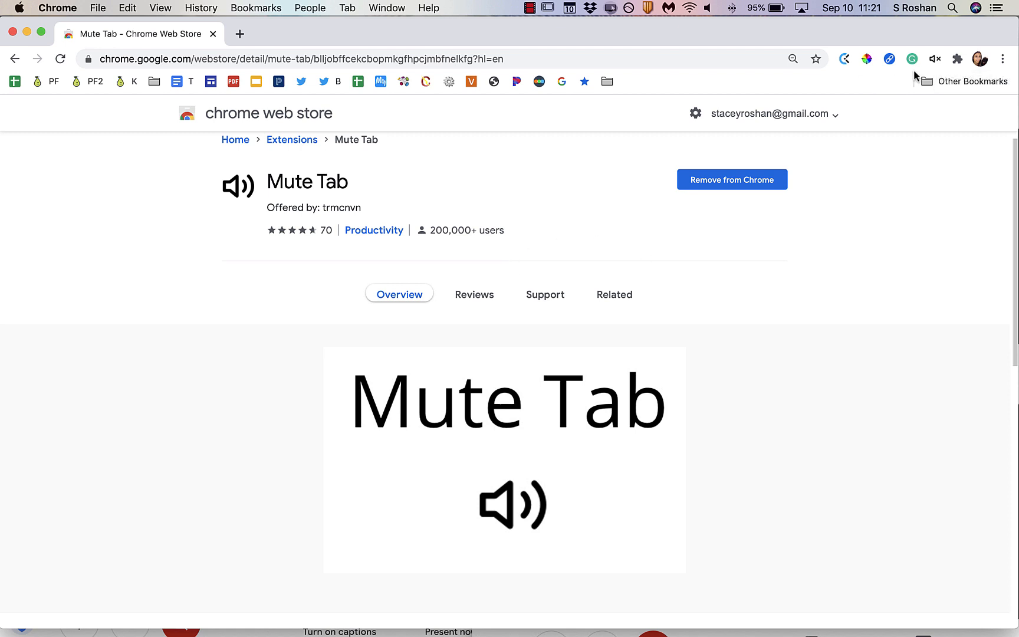
mouse_move(934, 59)
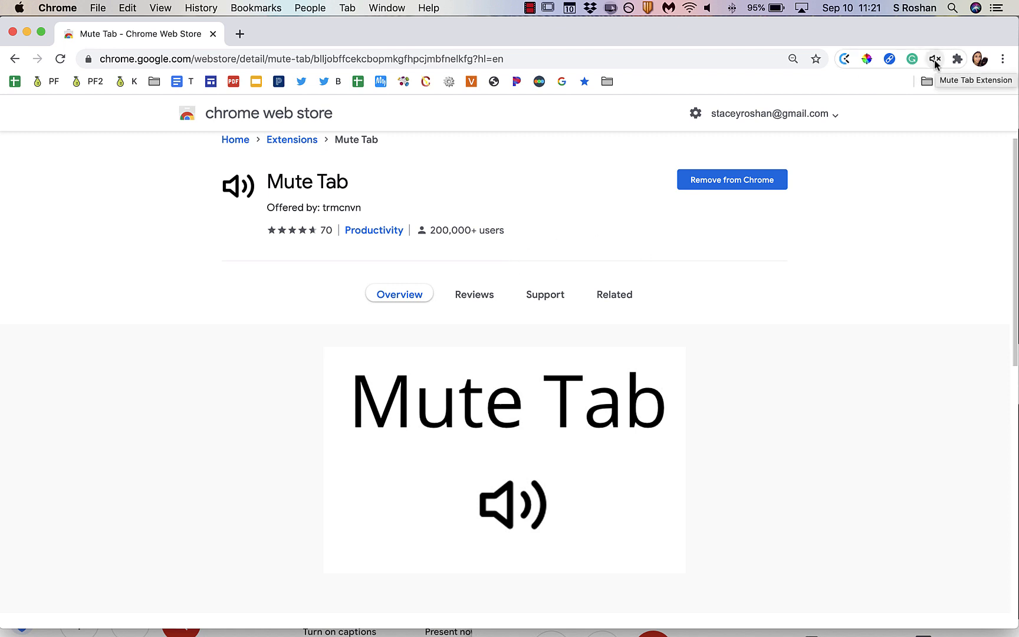
mouse_move(941, 66)
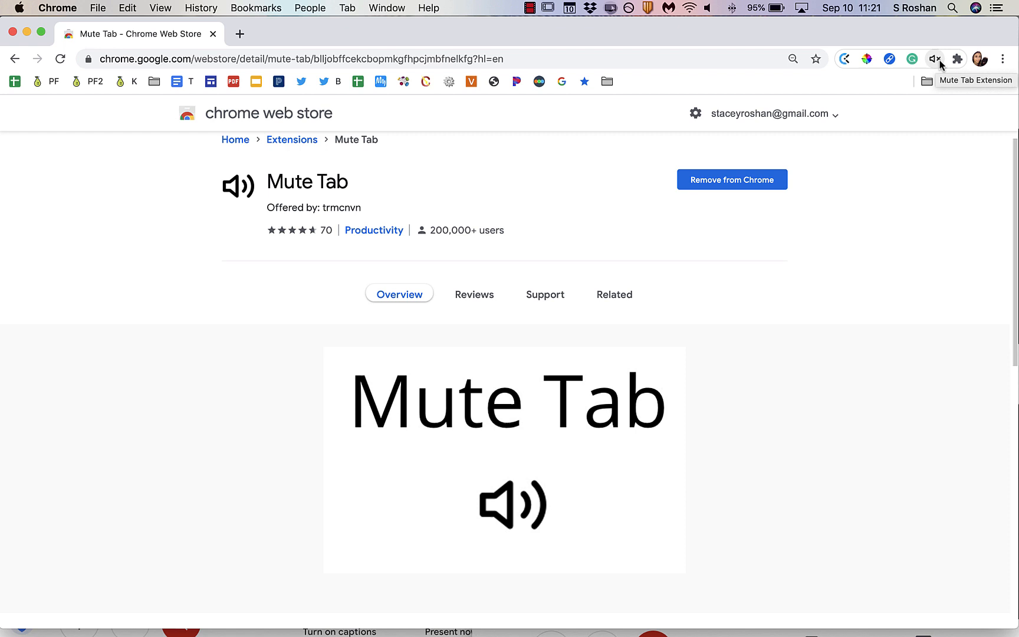
left_click(957, 59)
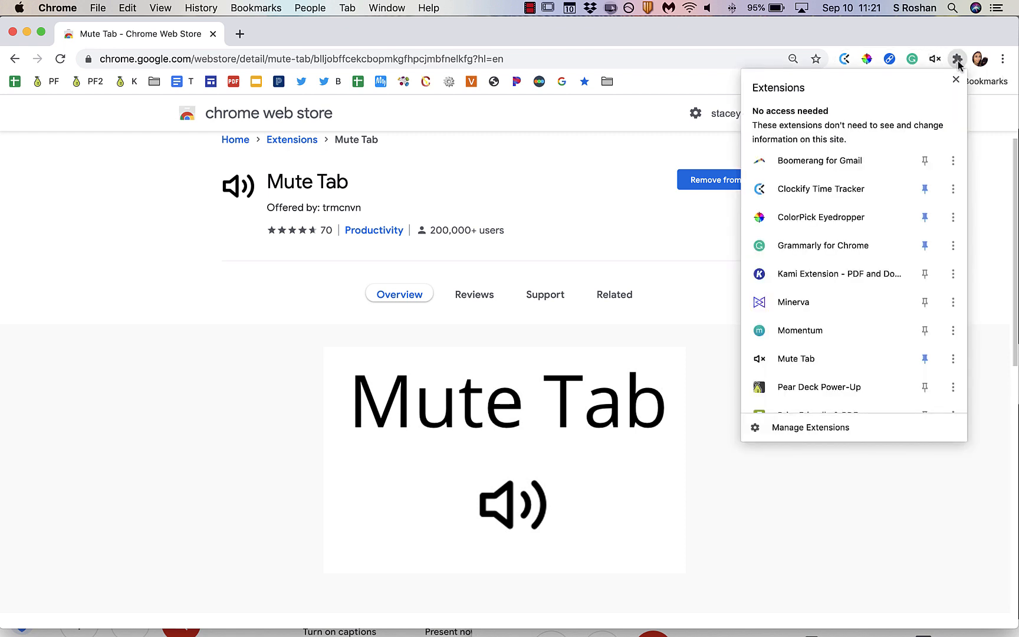
mouse_move(846, 353)
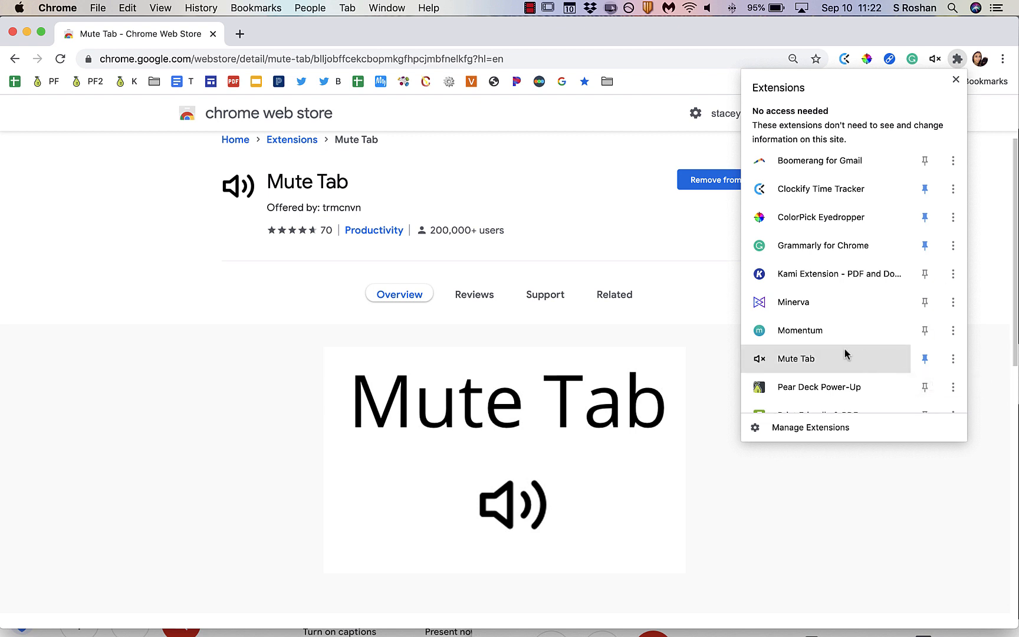
mouse_move(925, 358)
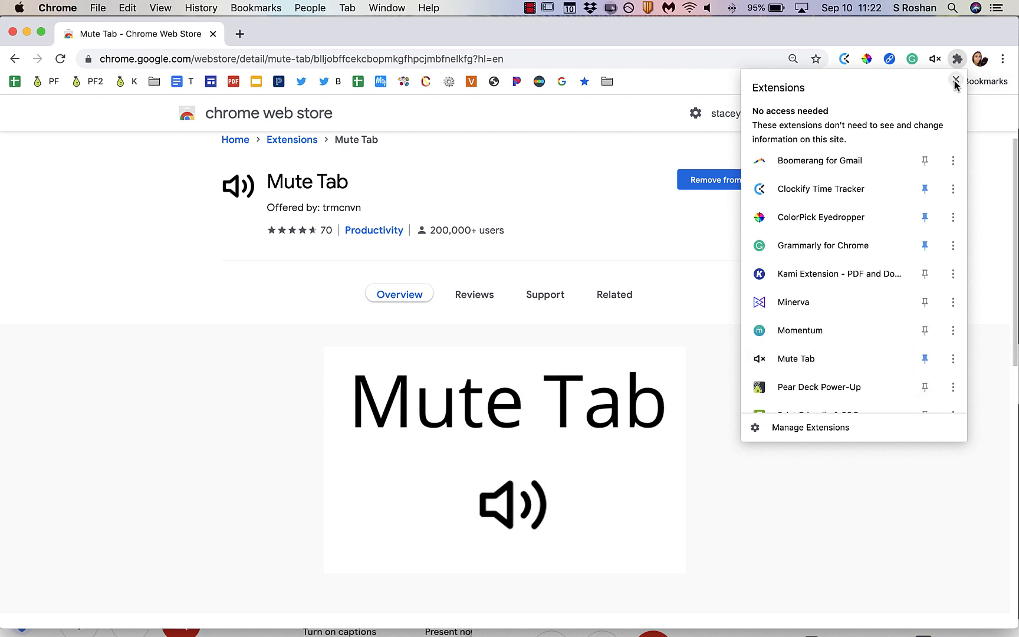
left_click(956, 82)
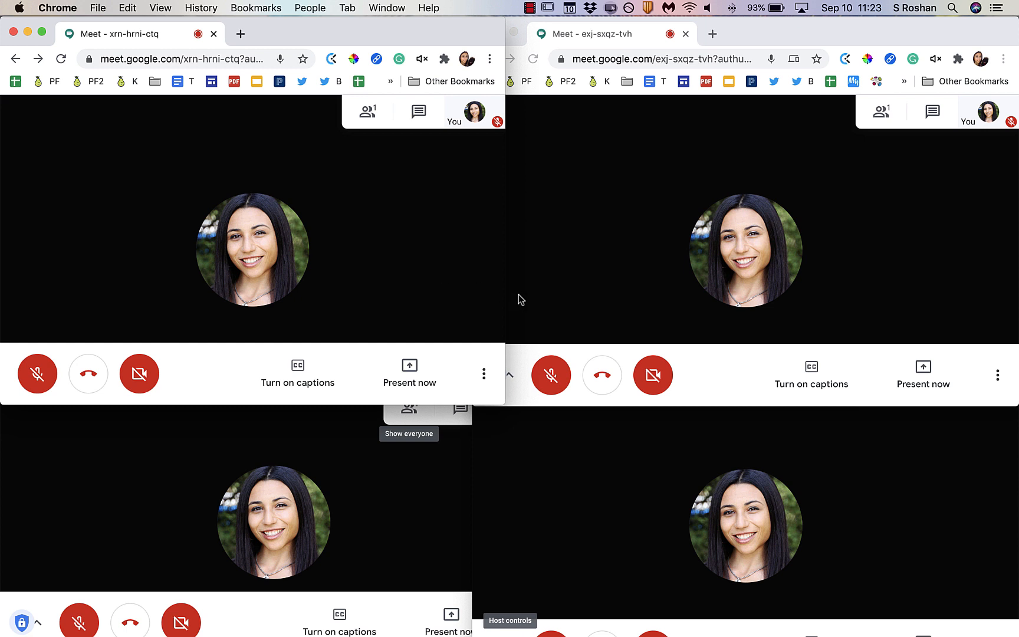
mouse_move(530, 343)
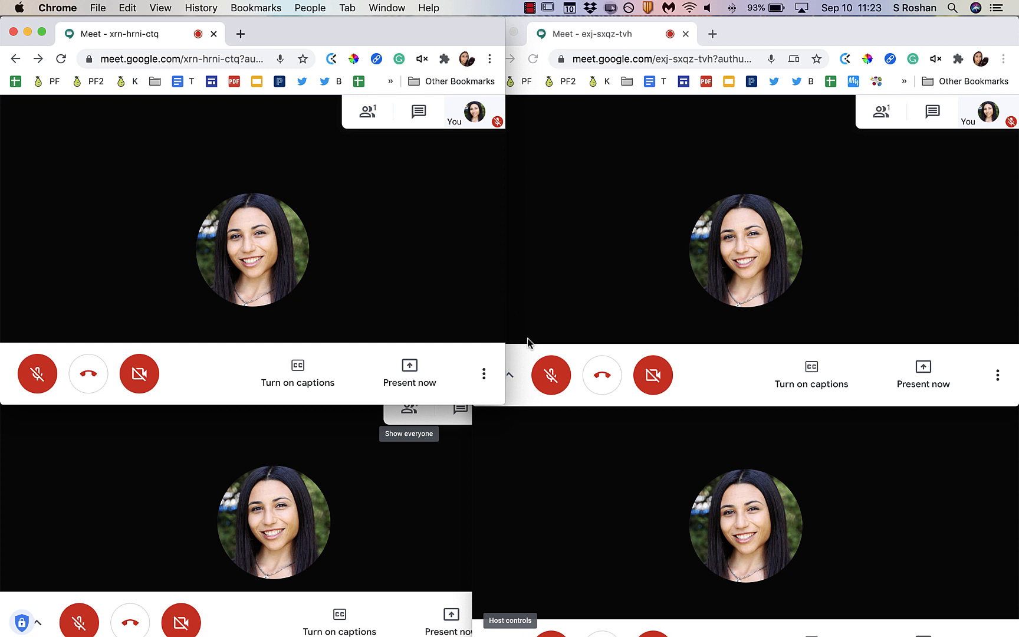
mouse_move(89, 353)
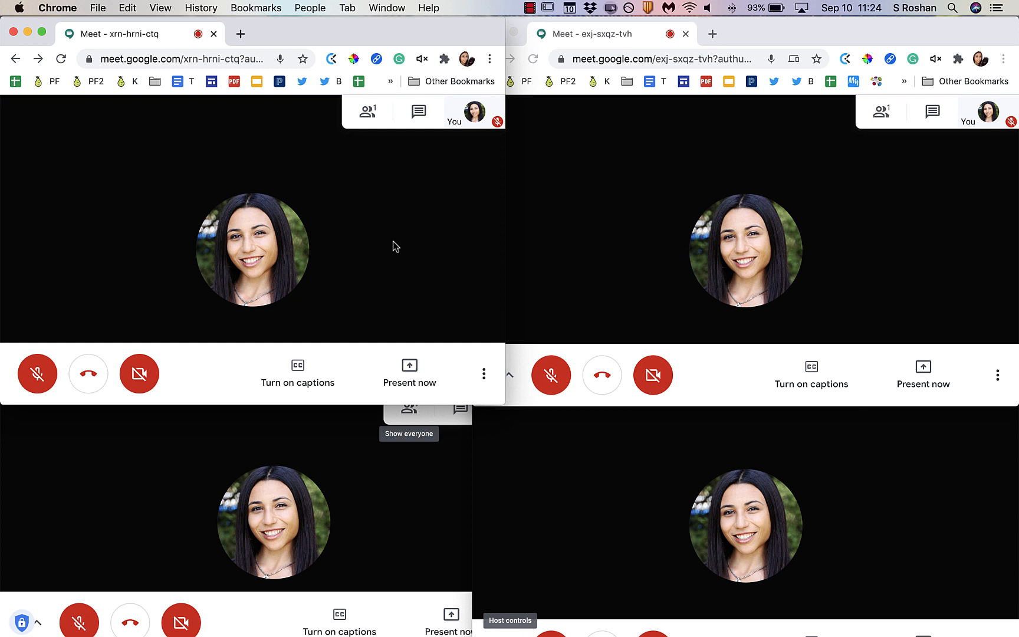
mouse_move(398, 86)
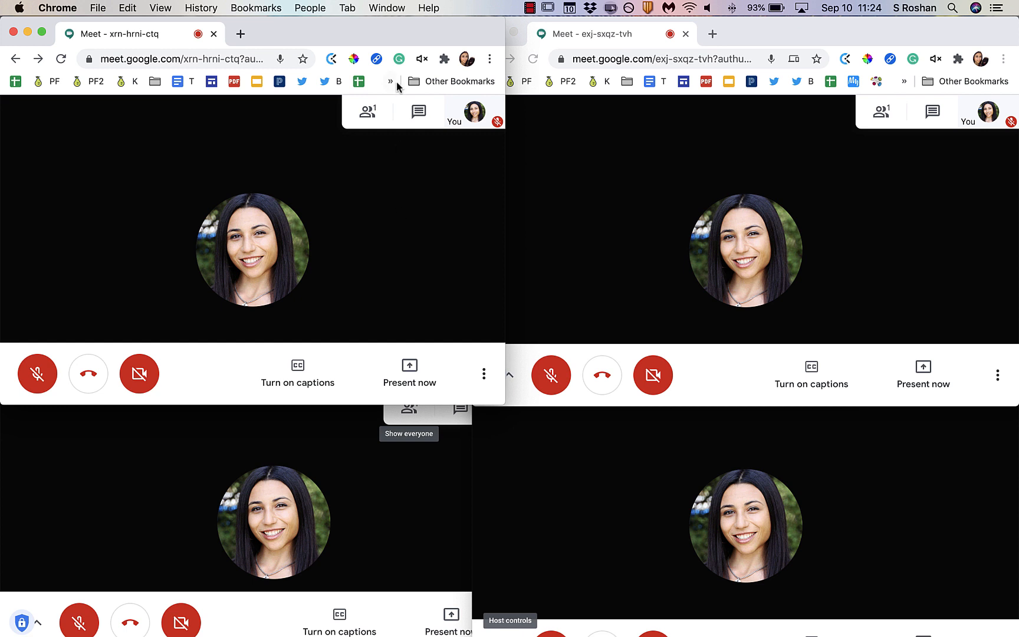
mouse_move(423, 59)
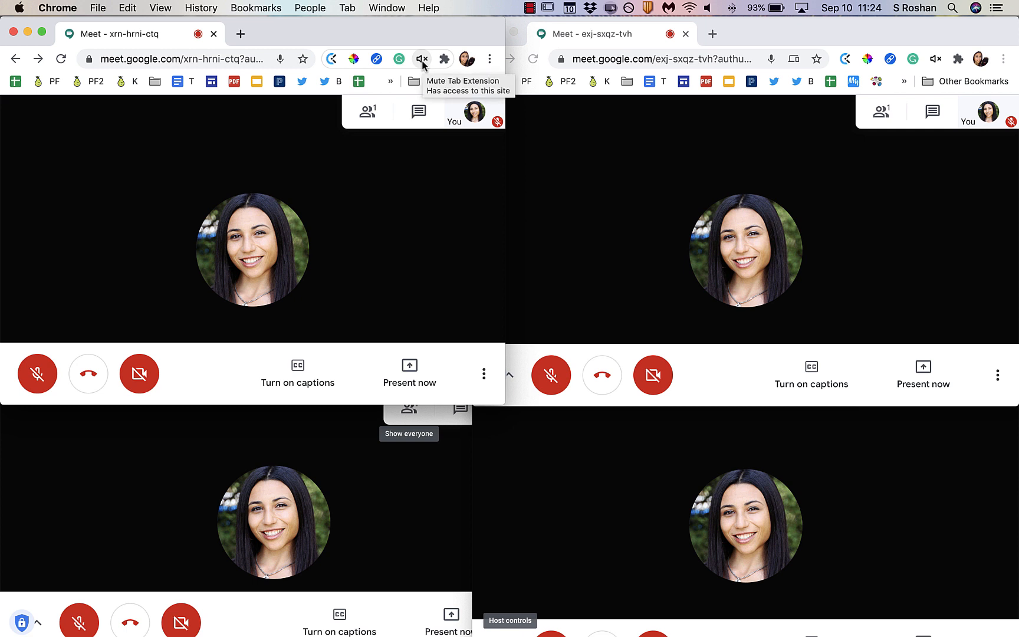
left_click(423, 59)
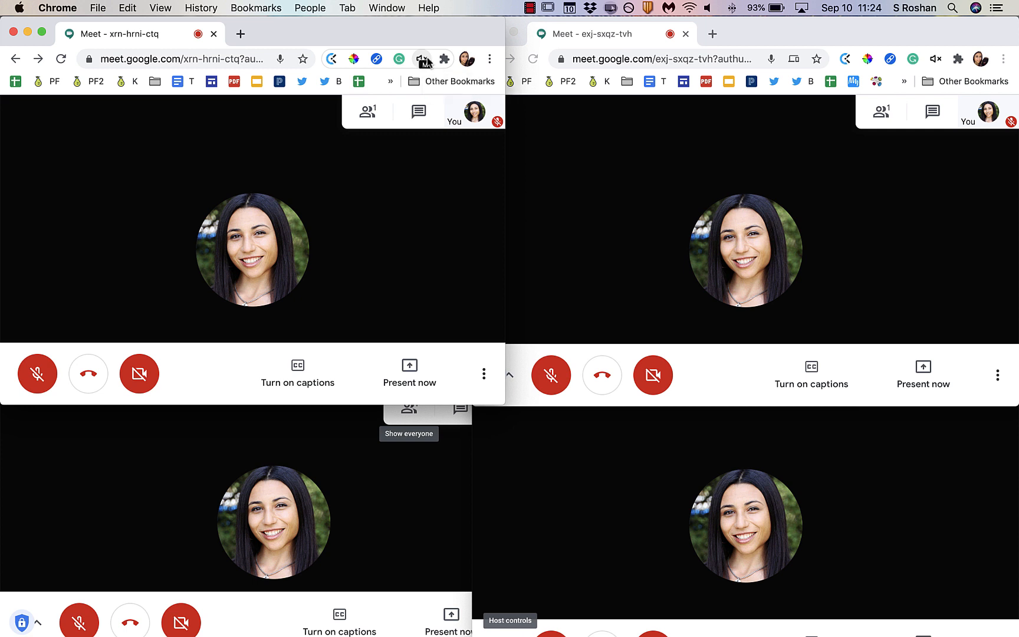
mouse_move(428, 69)
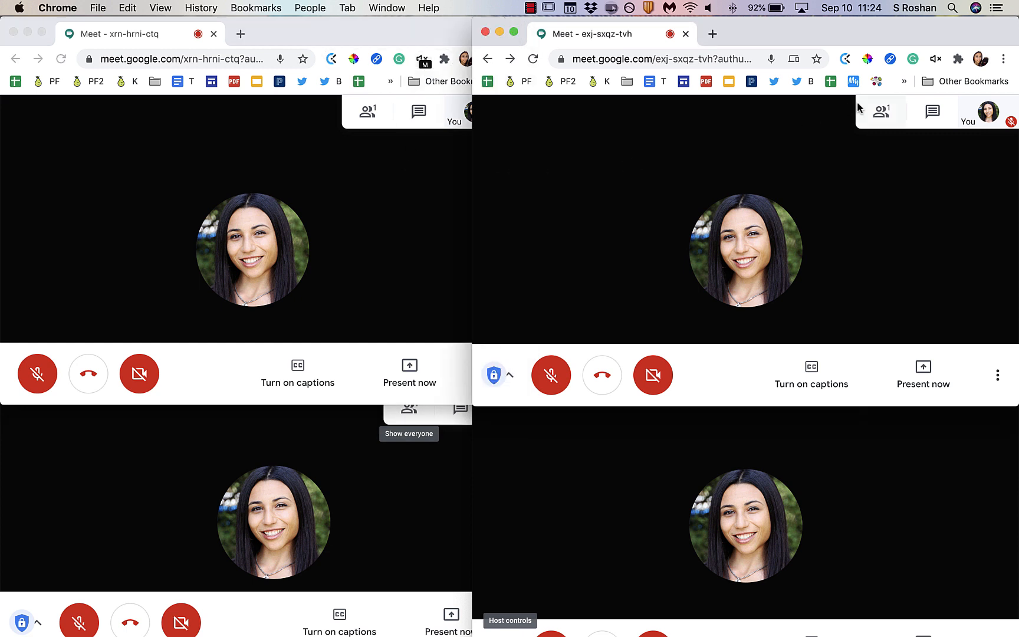
mouse_move(455, 447)
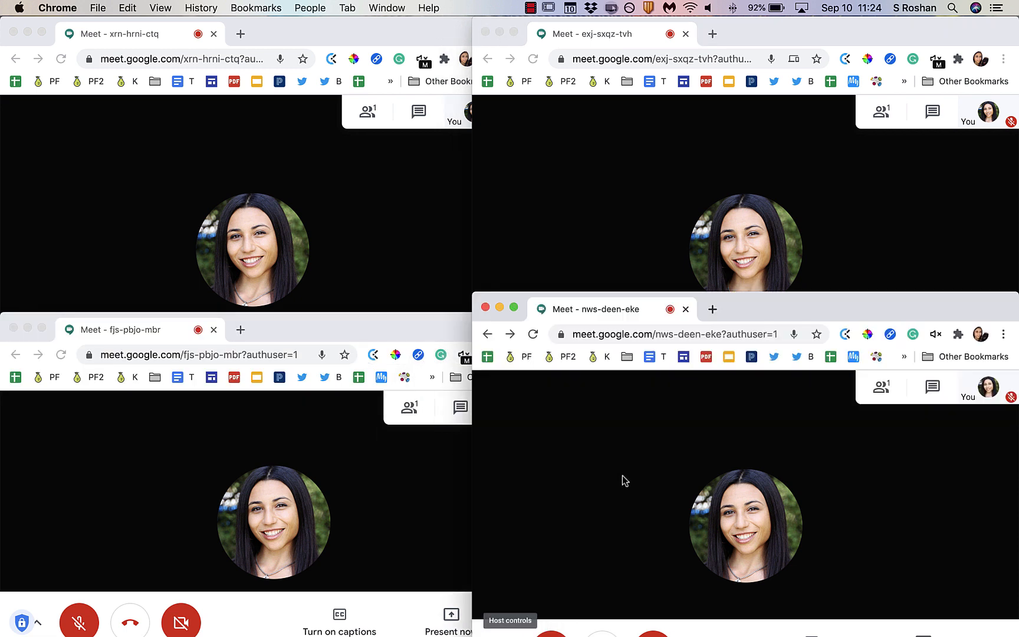
mouse_move(664, 470)
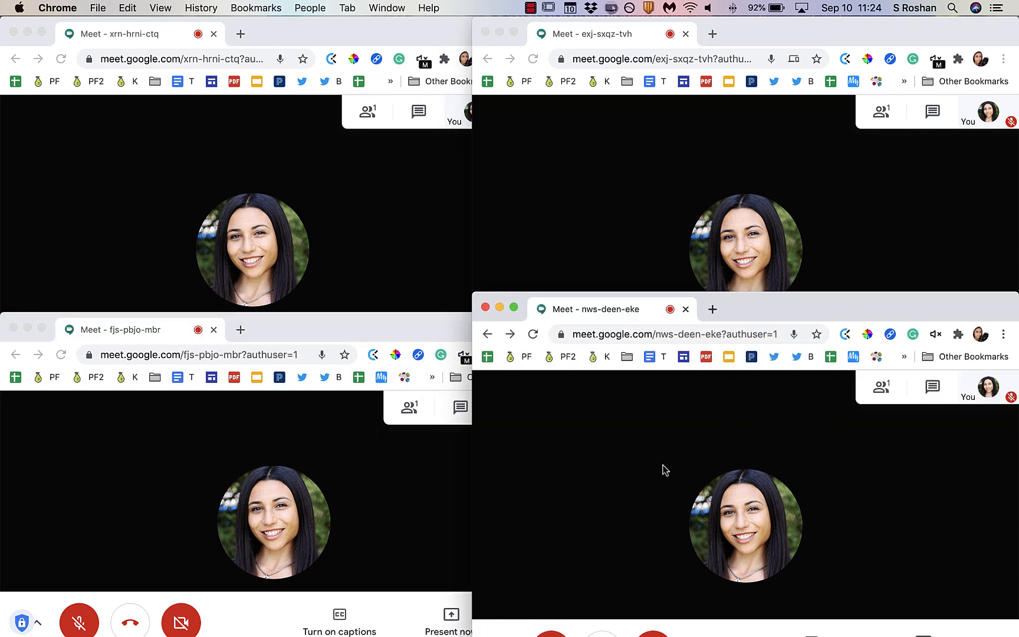
mouse_move(772, 313)
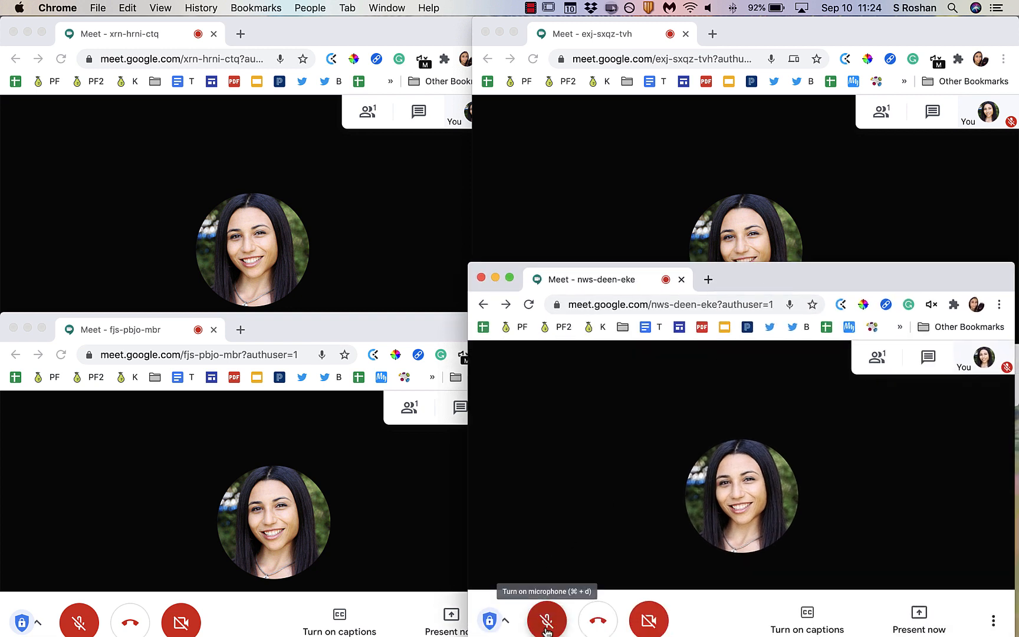
Switch on the microphone in the nws-deen-eke breakout room
left_click(546, 619)
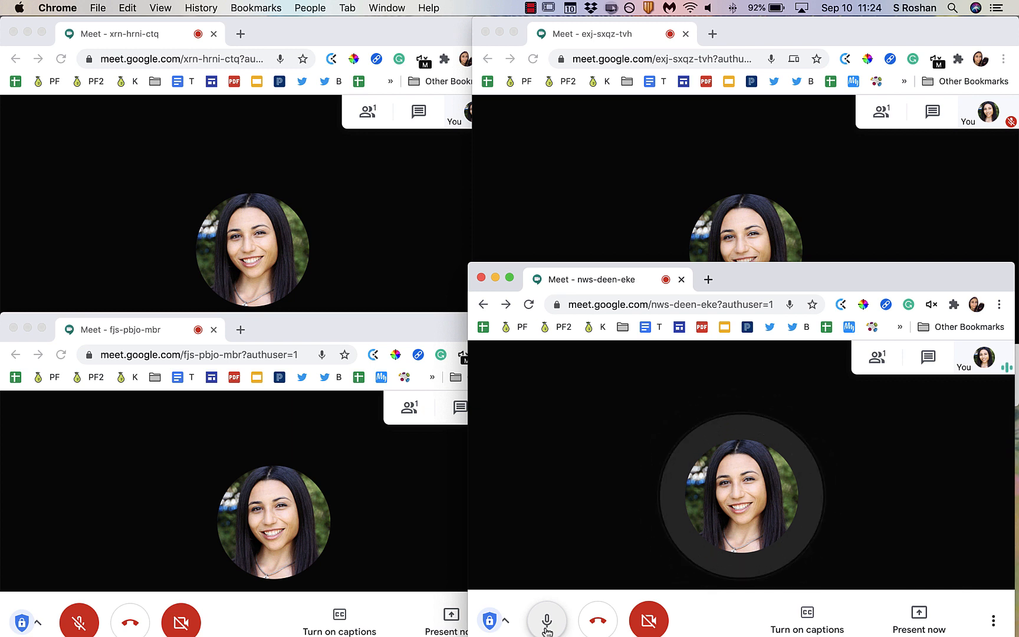
left_click(546, 619)
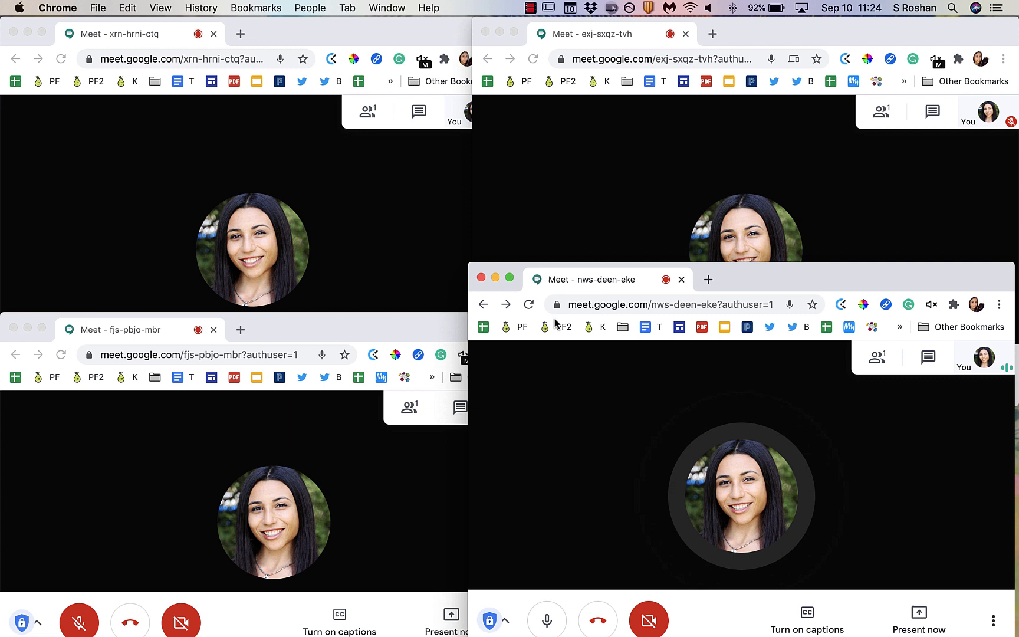
mouse_move(547, 619)
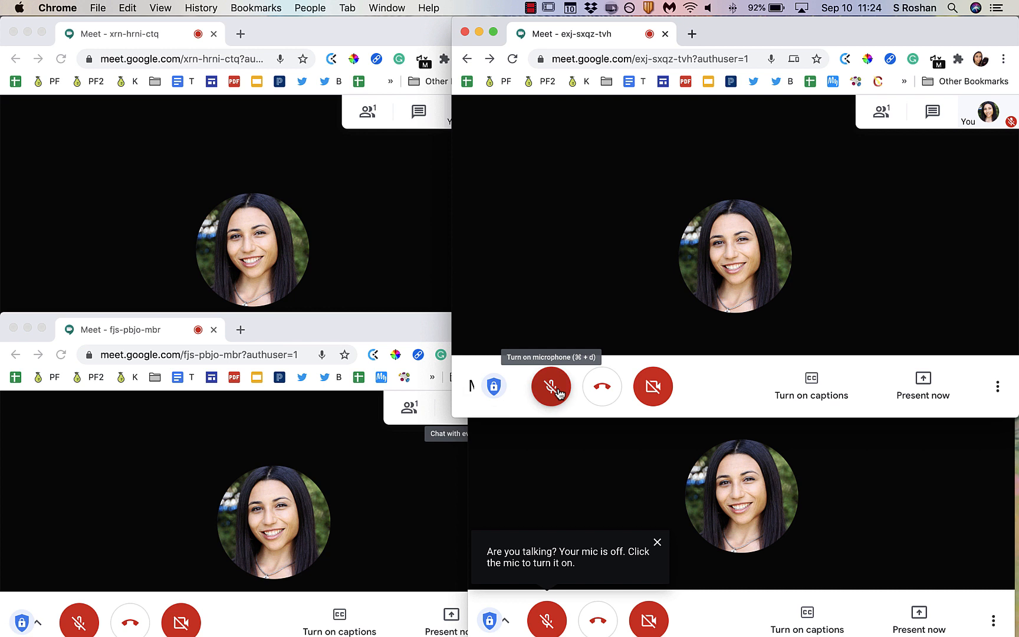
Switch on the exj-sxqz-tvh room microphone and show the extensions list with Mute Tab pinned
left_click(551, 387)
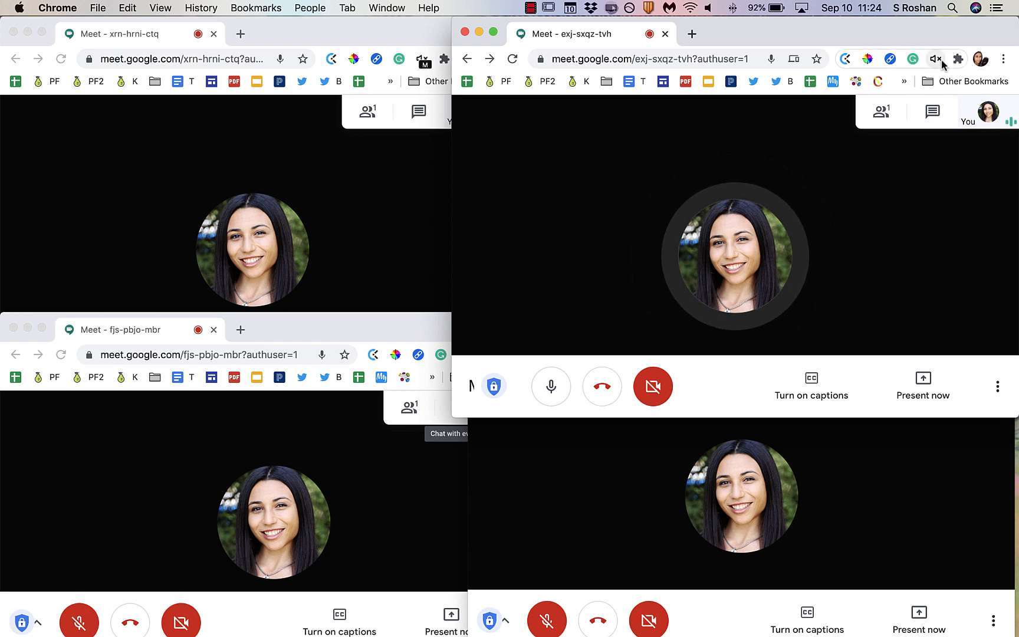
mouse_move(935, 59)
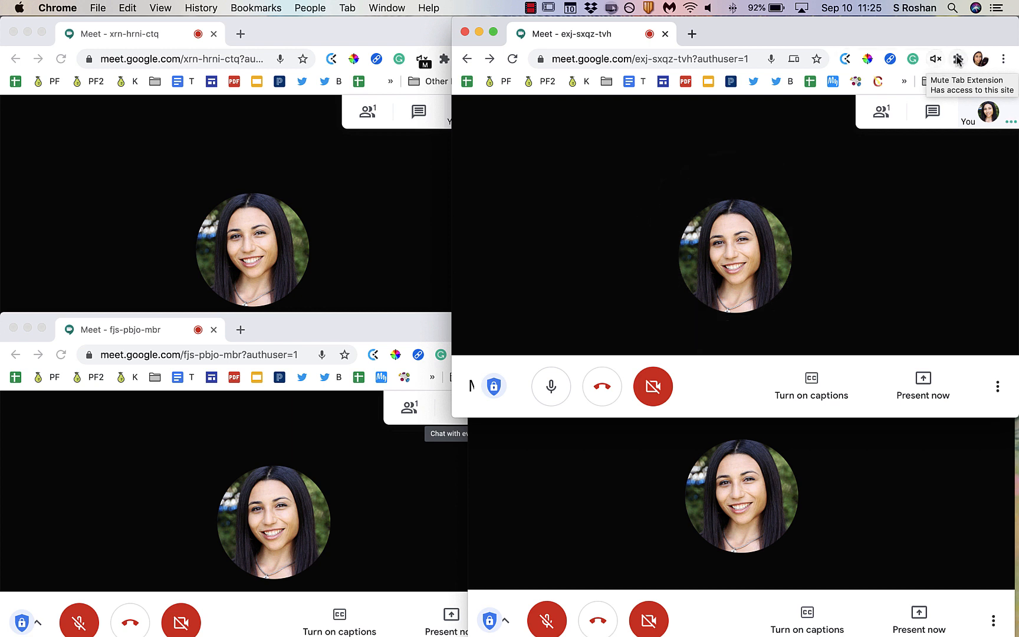
left_click(958, 59)
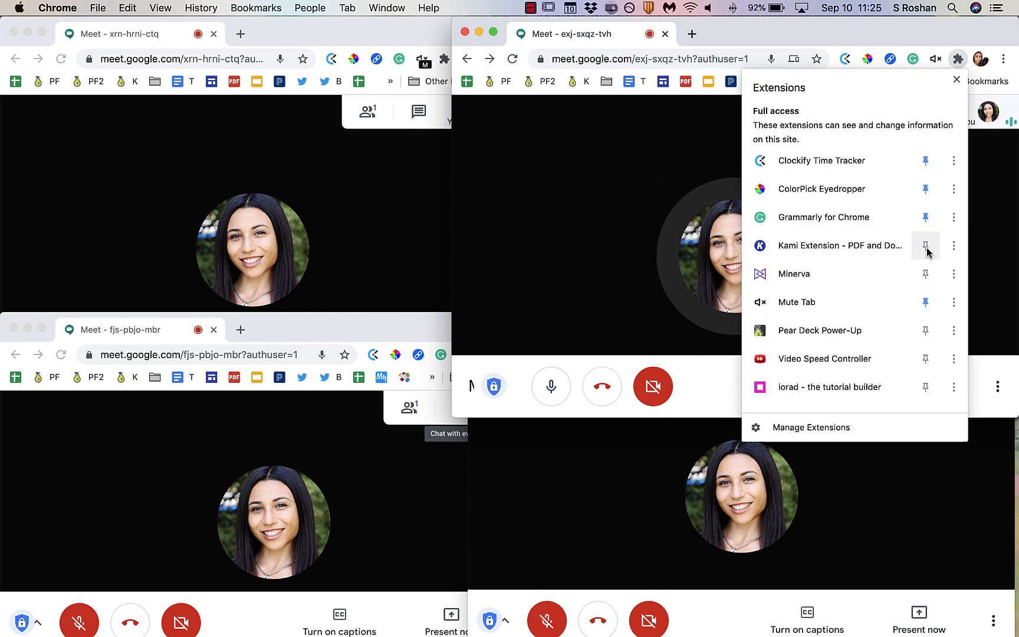